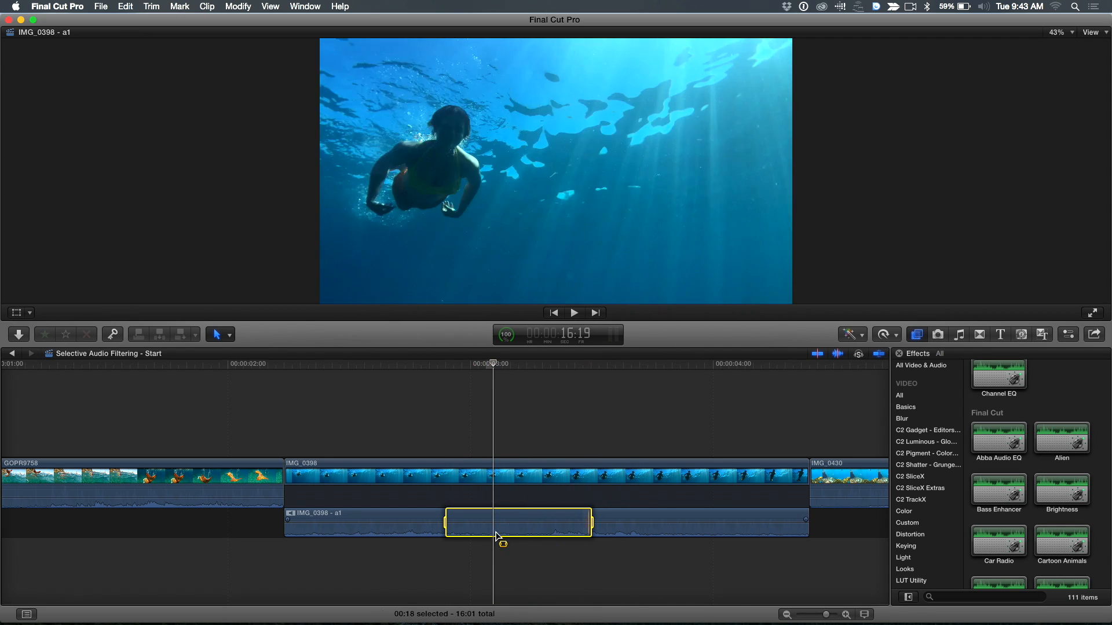
# Mark a 23-frame range in the detached IMG_0398 audio and blade the clip at its edges
pyautogui.click(997, 374)
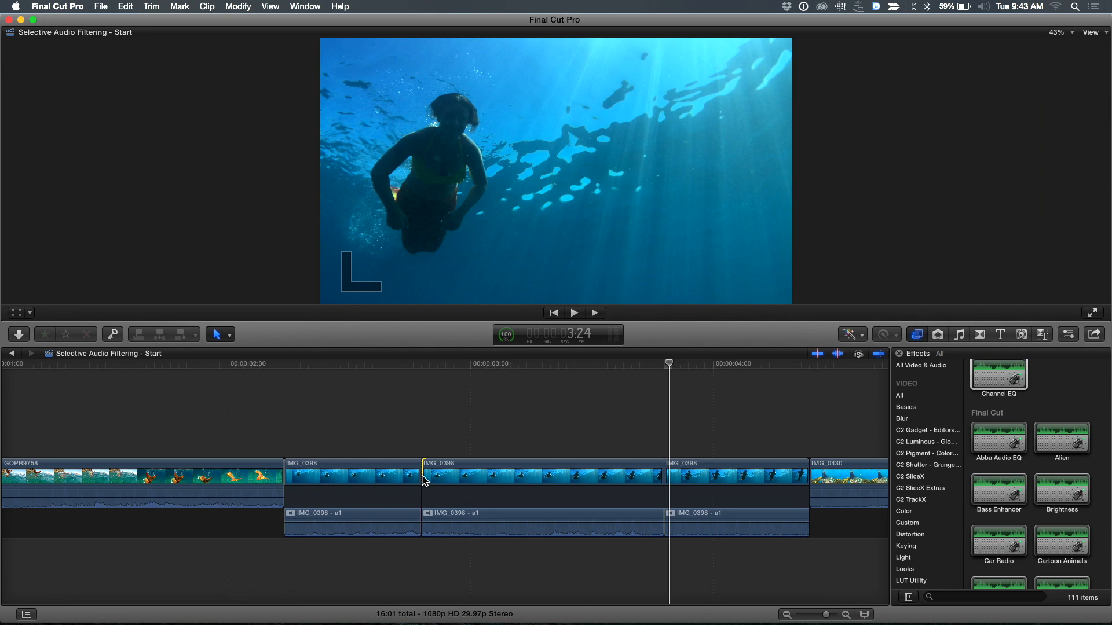
pyautogui.click(440, 481)
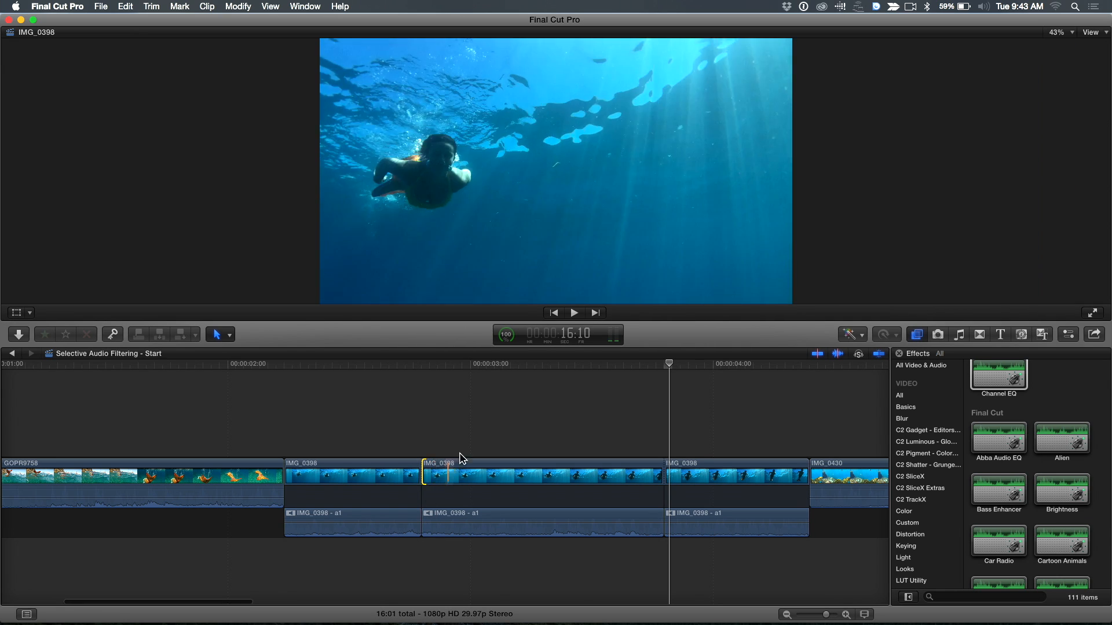
pyautogui.click(515, 363)
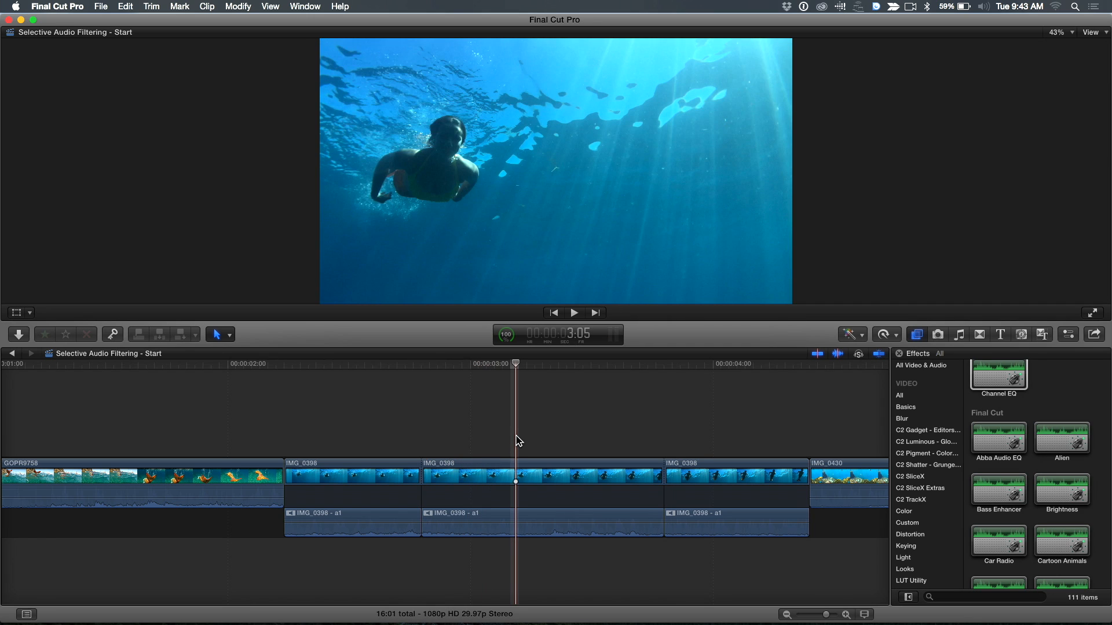
pyautogui.click(484, 438)
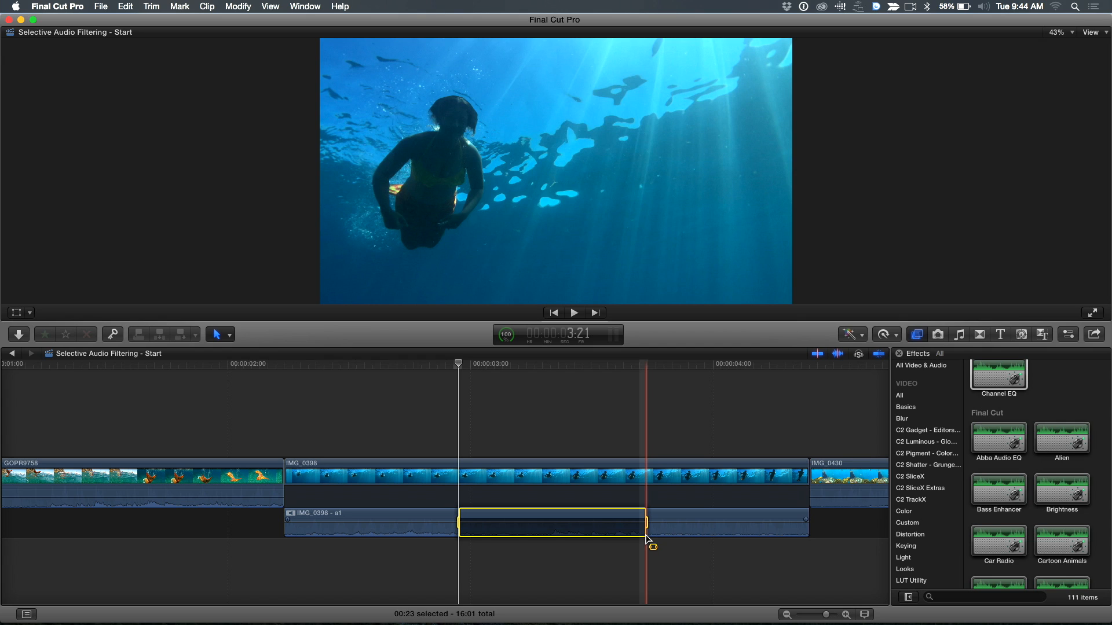
# Disable the marked audio range and paste a connected copy of IMG_0398 beneath it
pyautogui.click(458, 364)
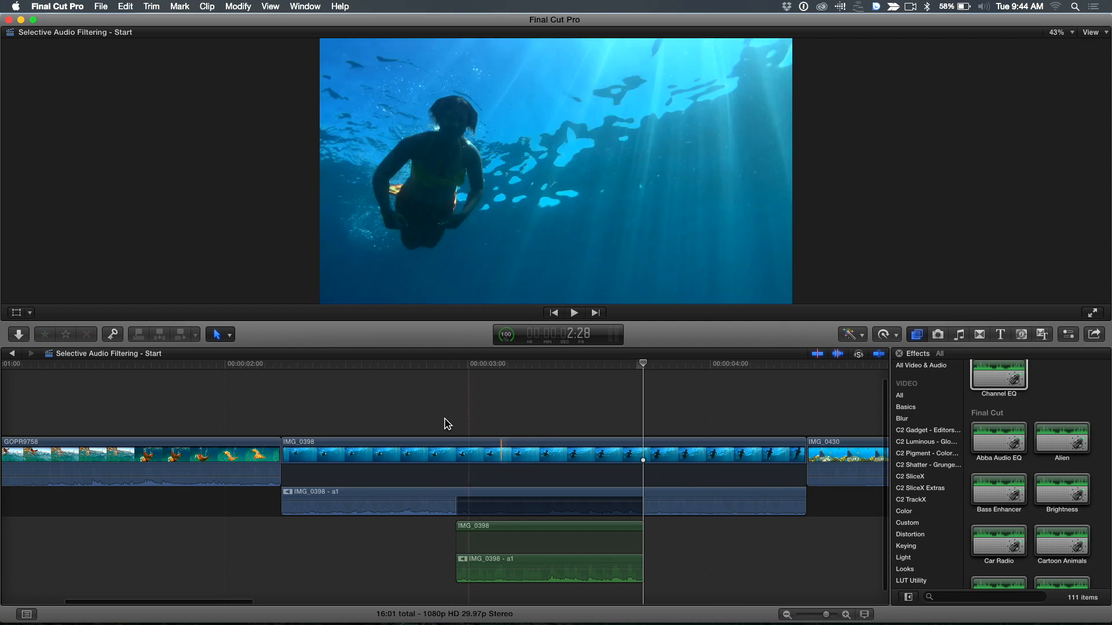
pyautogui.click(362, 447)
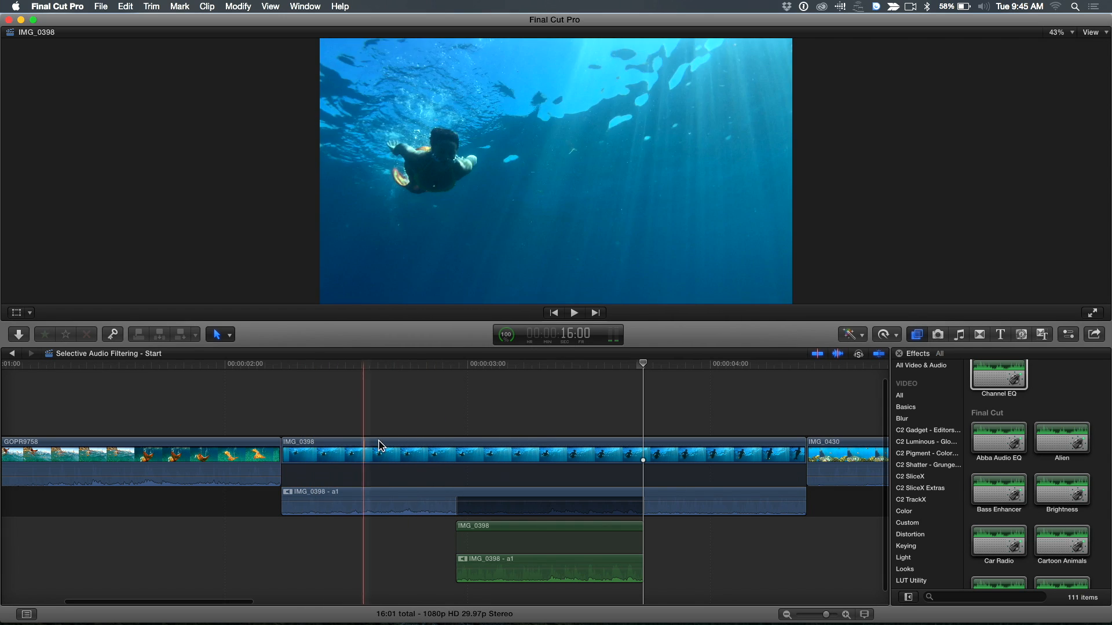
pyautogui.click(821, 458)
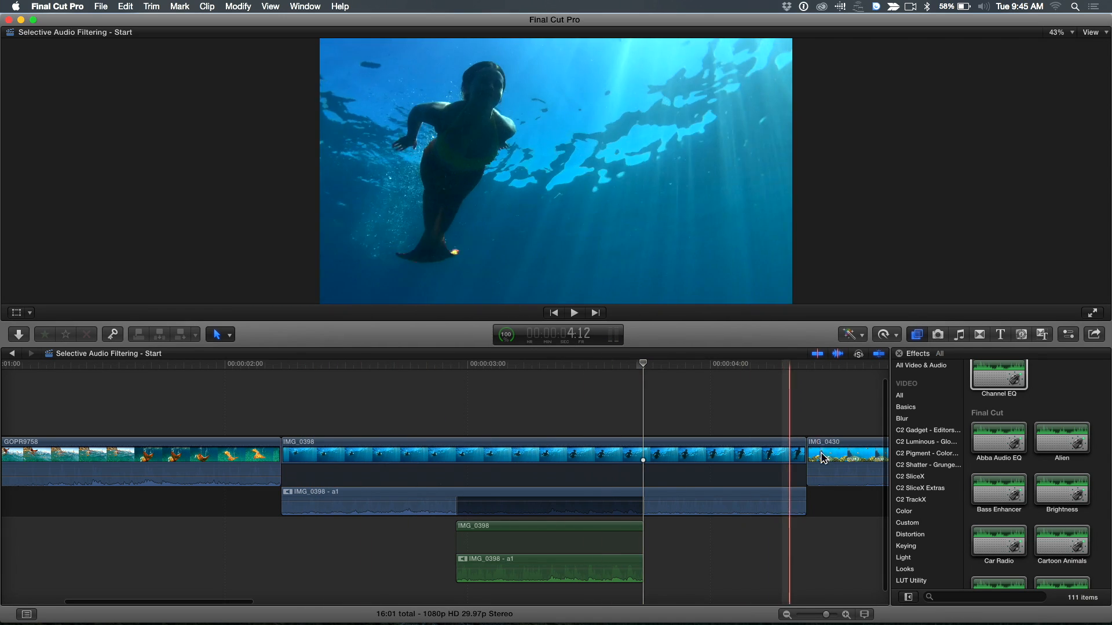
pyautogui.click(997, 374)
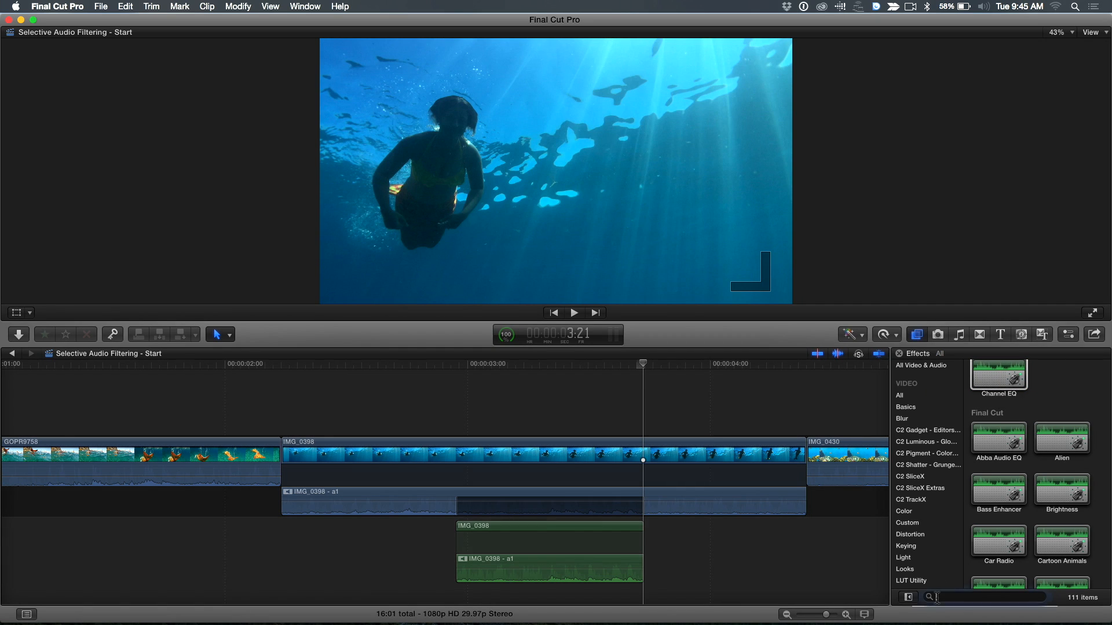
# Find Channel EQ in the Effects browser and add it to the connected copy's audio
pyautogui.click(986, 597)
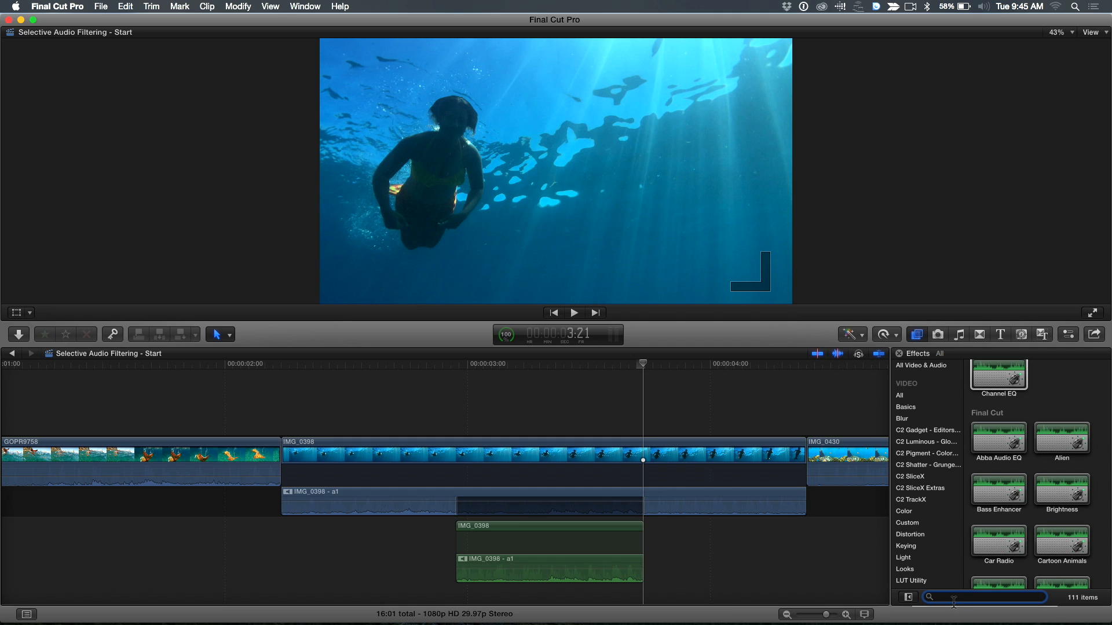
pyautogui.click(997, 374)
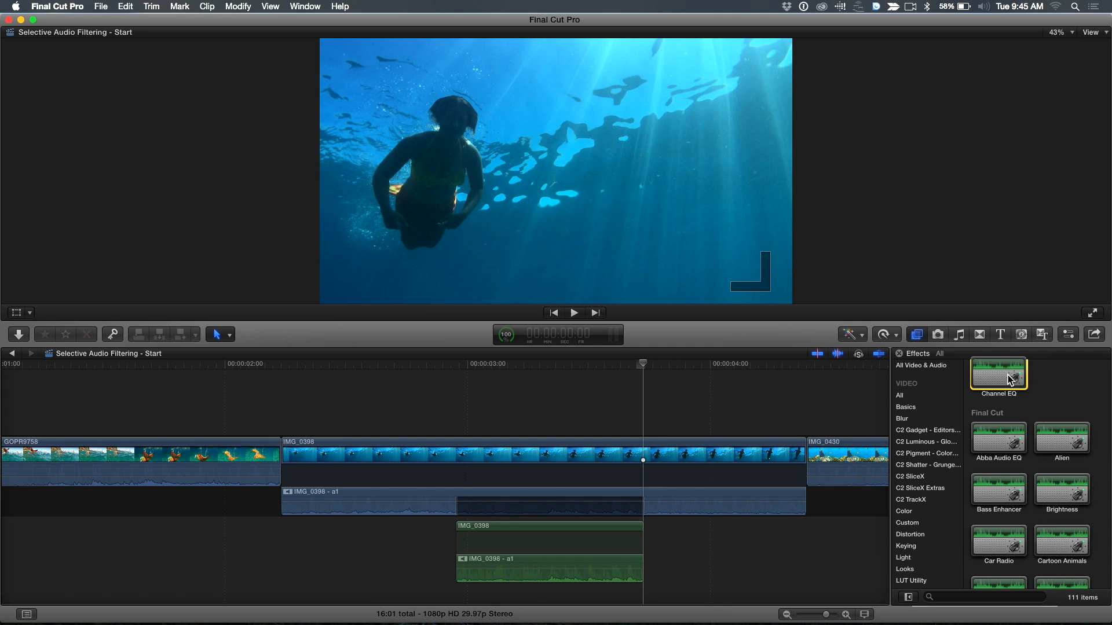
pyautogui.click(125, 6)
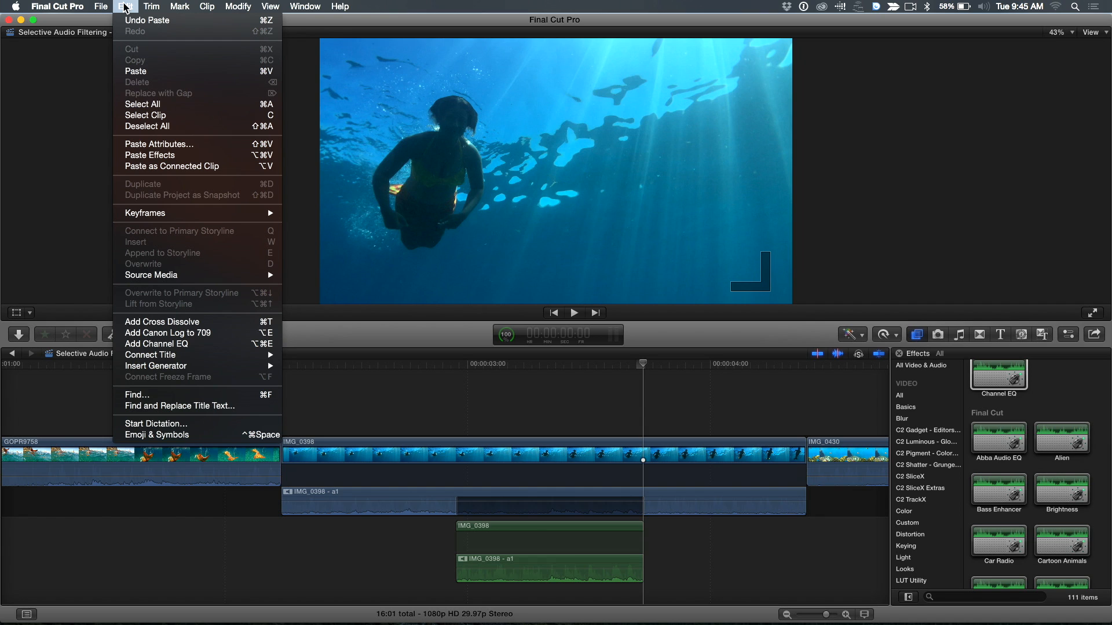
pyautogui.moveTo(150, 267)
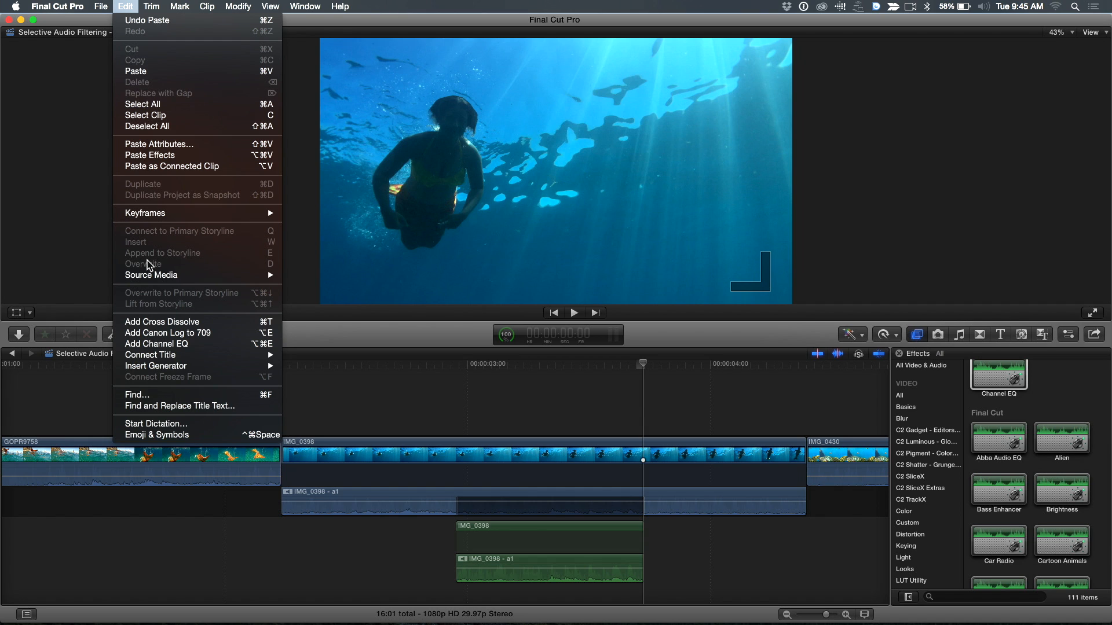
pyautogui.moveTo(156, 344)
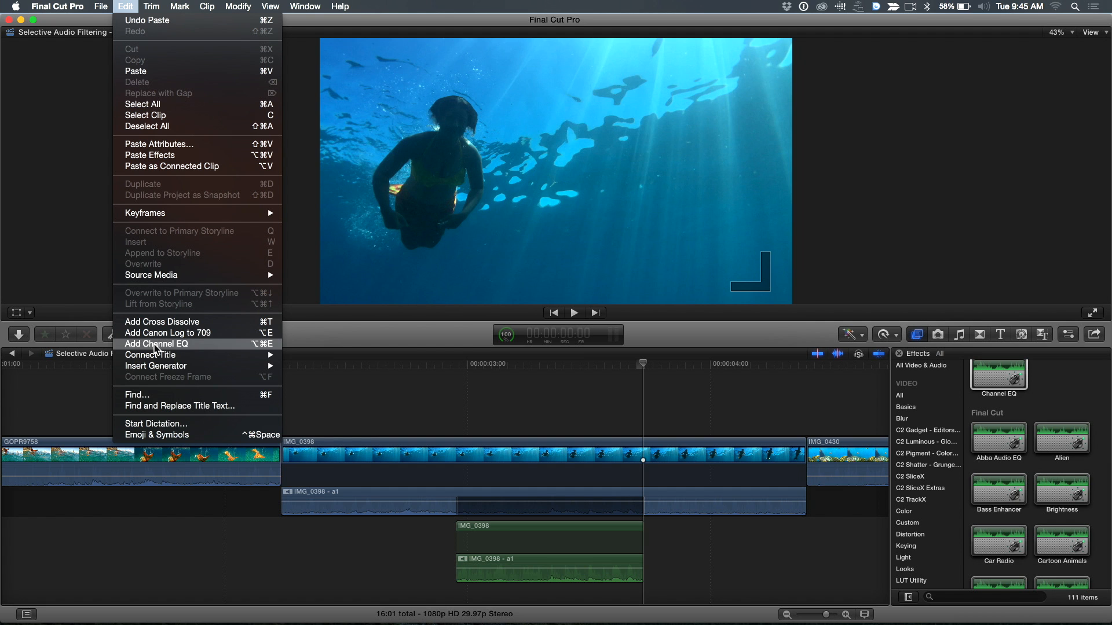
pyautogui.moveTo(138, 6)
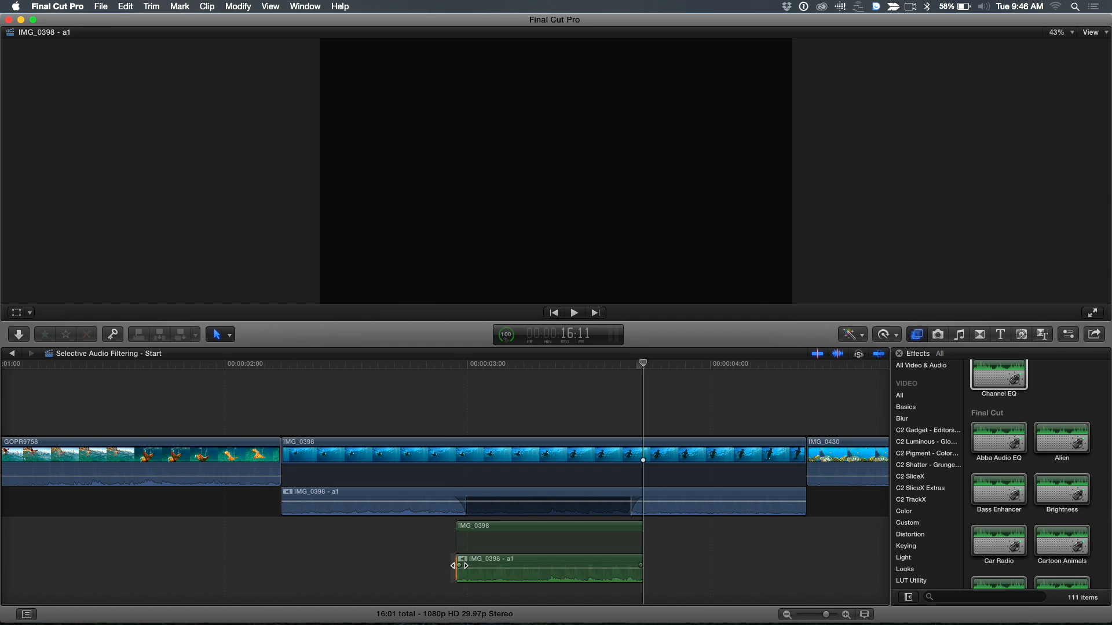
# Drag fade handles so the original audio crossfades with the copy at both range edges
pyautogui.click(548, 576)
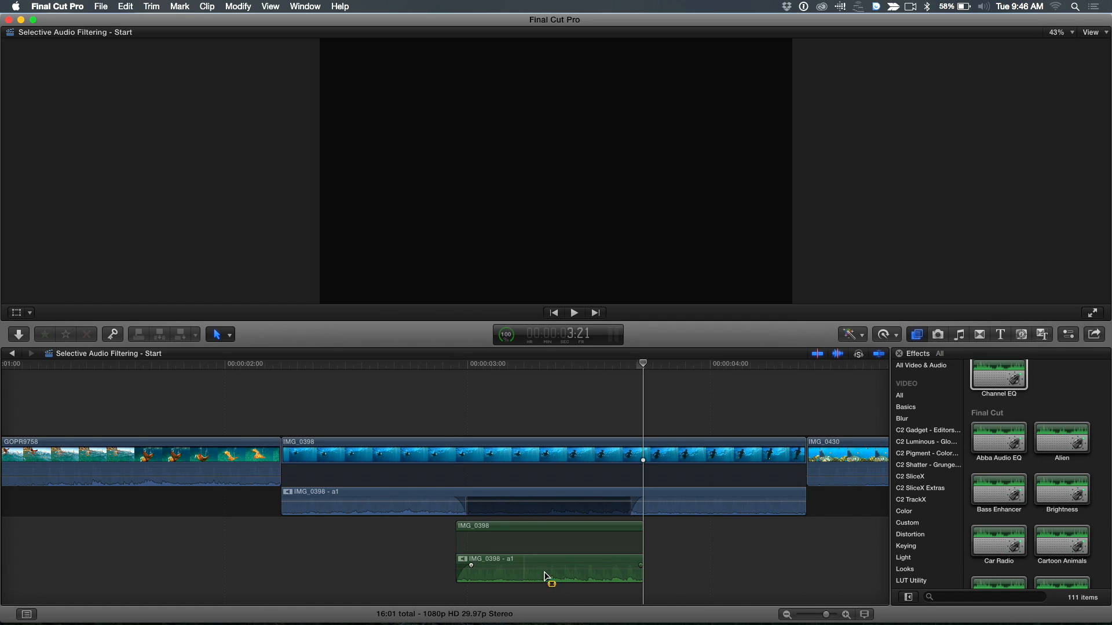
pyautogui.click(549, 567)
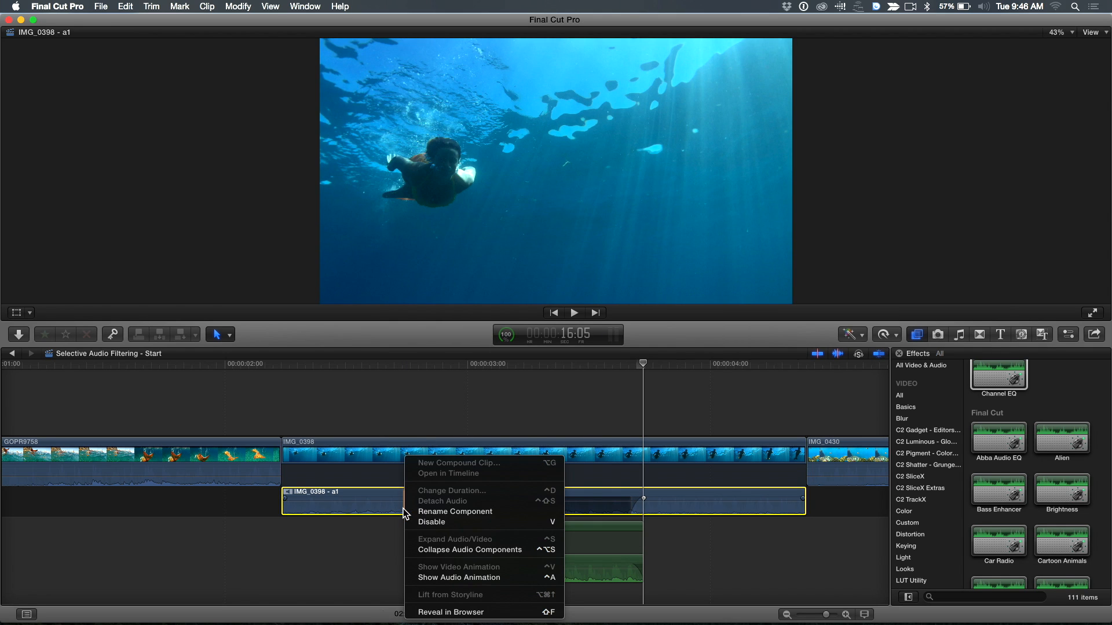
# Collapse the IMG_0398 audio components back into the video clip
pyautogui.click(469, 549)
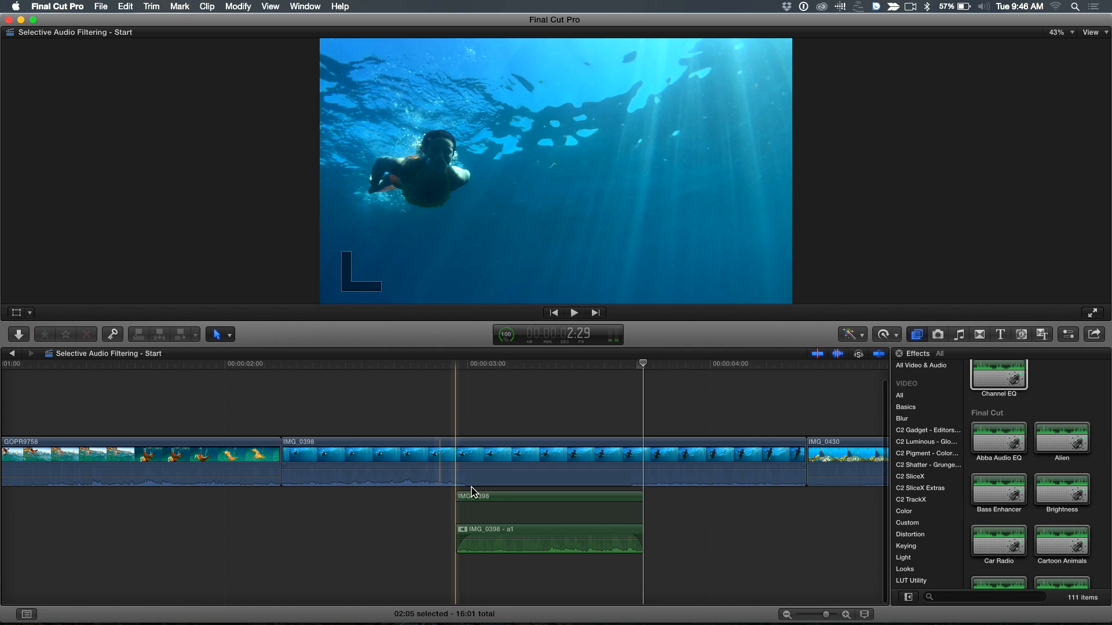
pyautogui.click(485, 464)
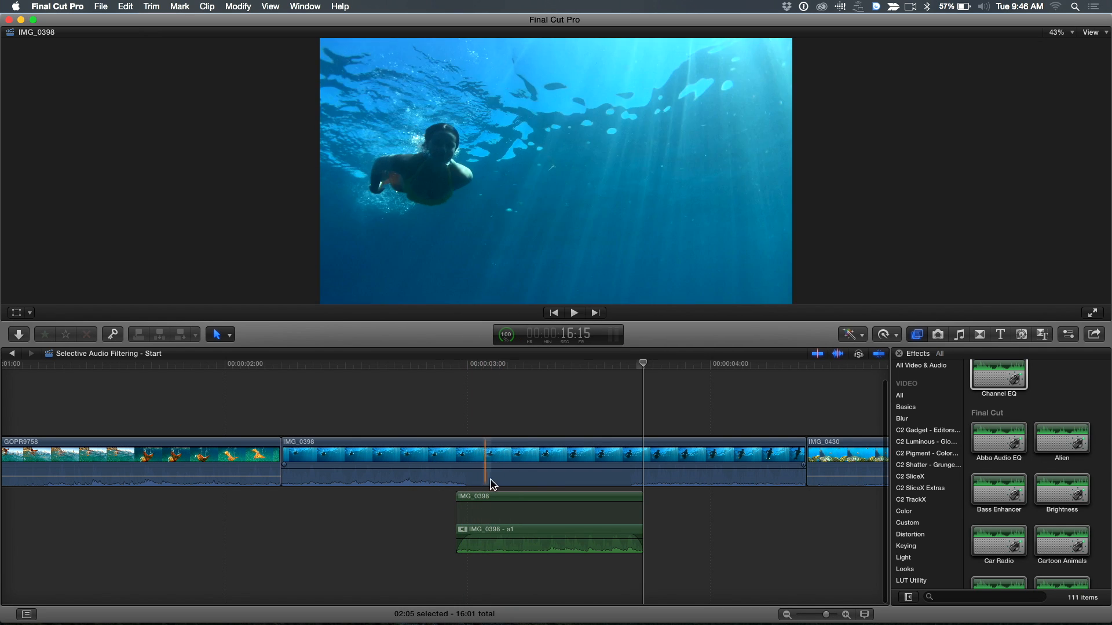